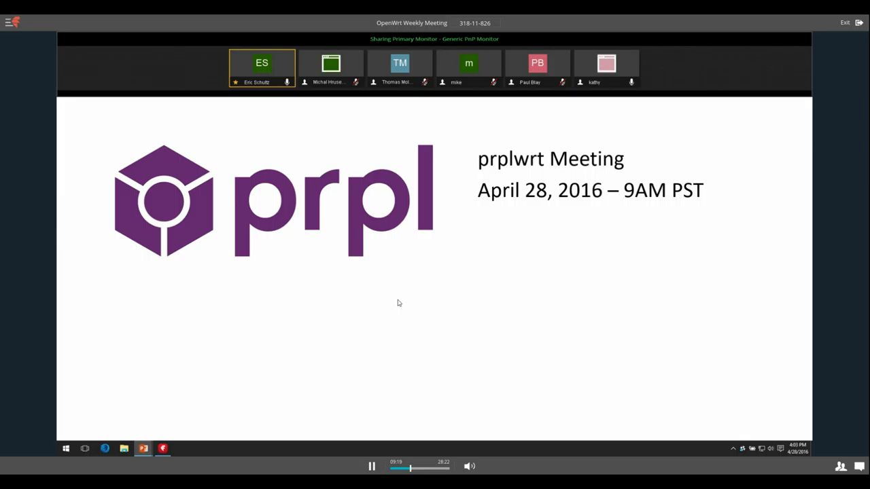
mouse_move(449, 234)
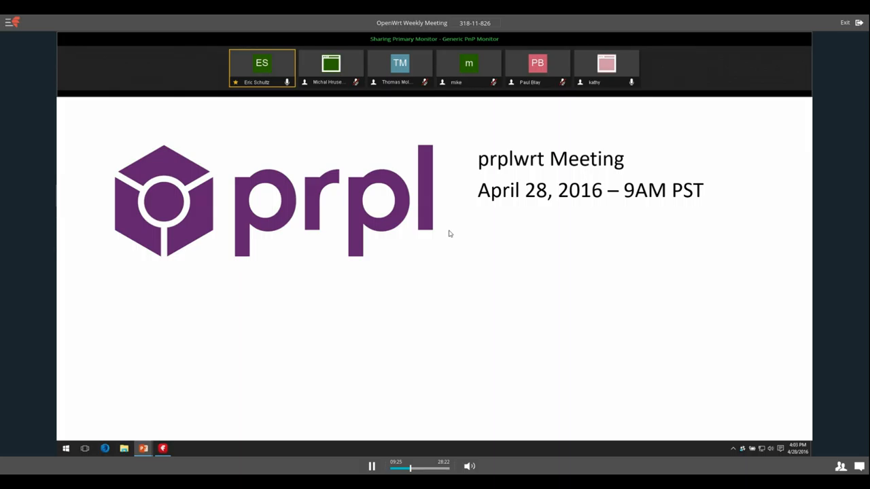
mouse_move(412, 212)
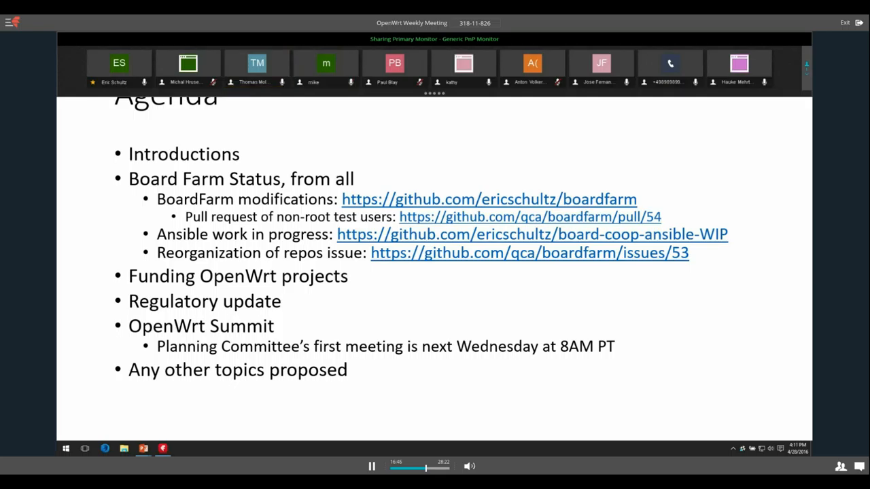
mouse_move(325, 68)
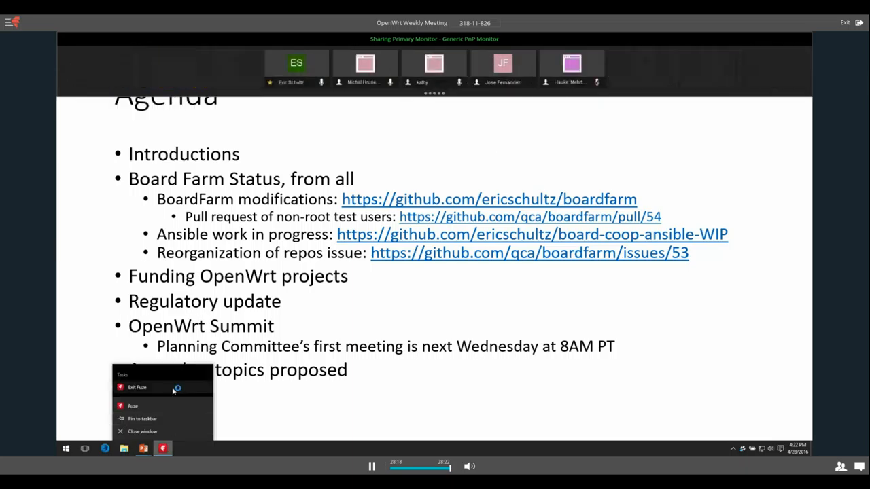
Let the recording play to its end at 28:22 until the screen share disappears
left_click(136, 387)
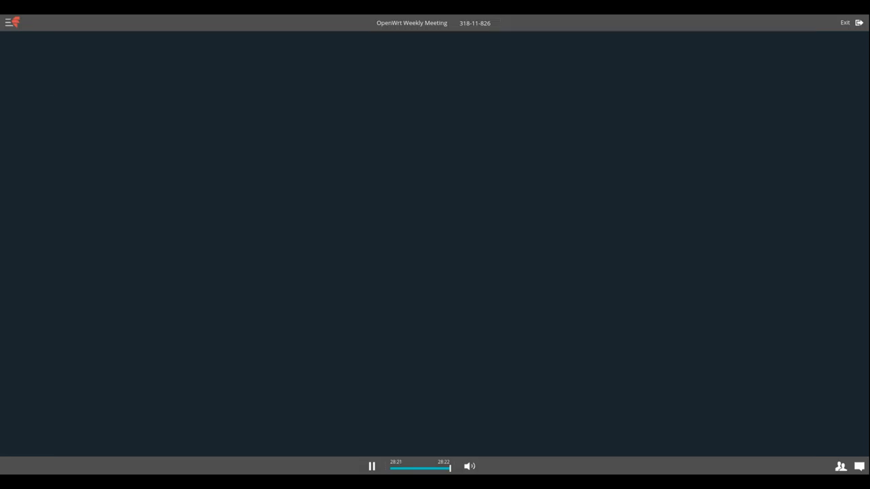